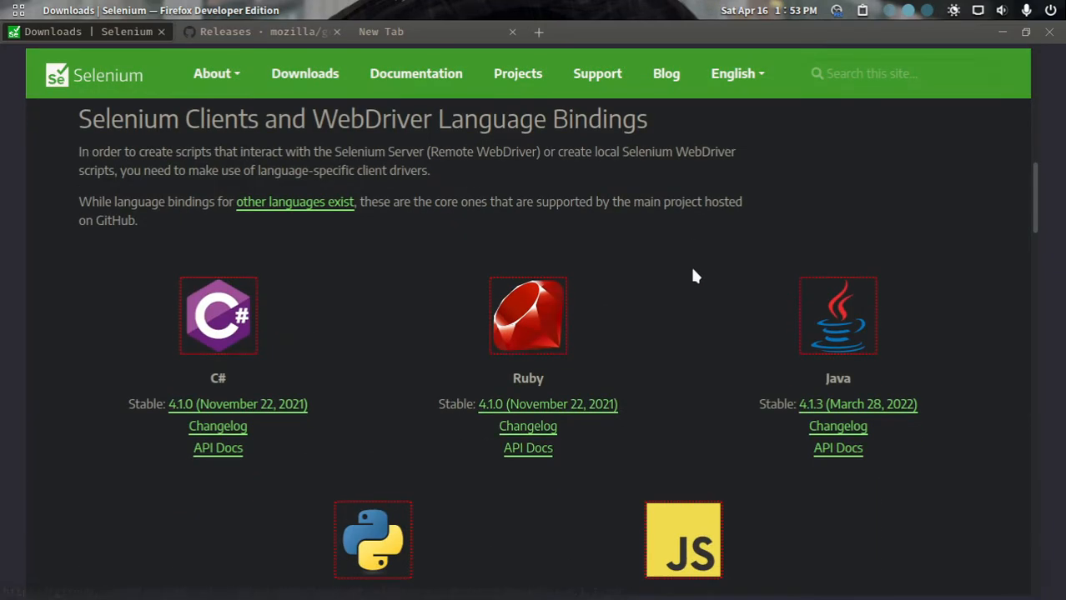
# Bring up Selenium's Java stable 4.1.3 client download on the Downloads page
pyautogui.click(259, 31)
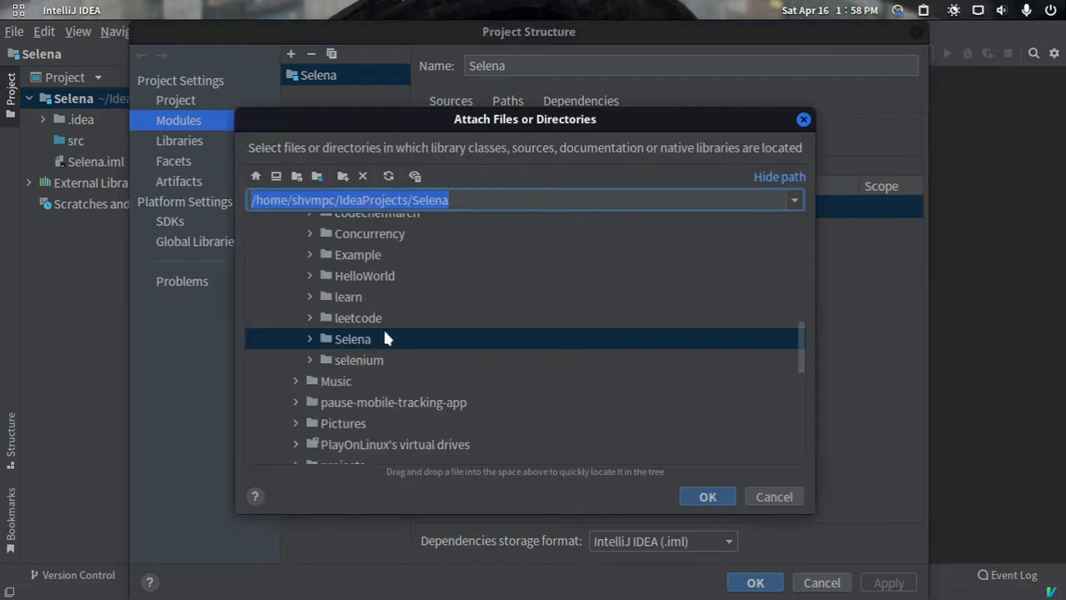
# Select the downloaded Selenium jar files to attach to the Selena module's dependencies
pyautogui.click(707, 497)
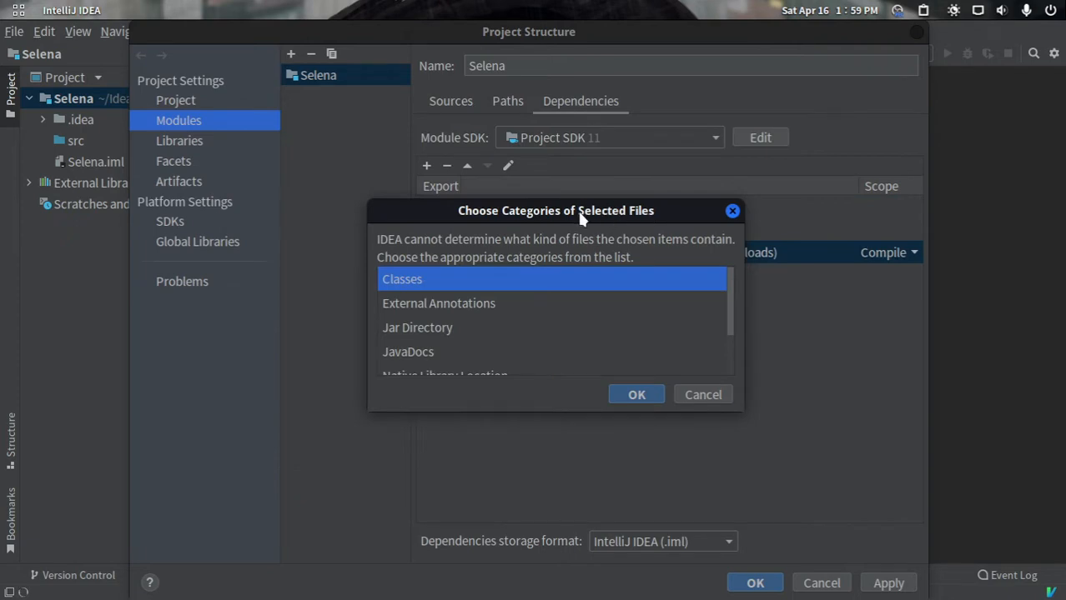